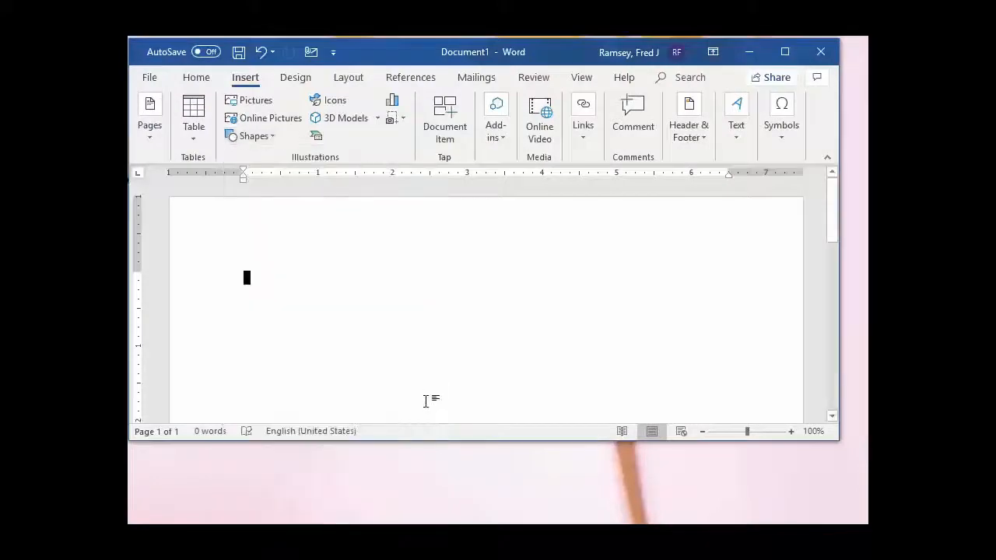
# Step: Draw an explosion starburst shape near the top left of the page
pyautogui.click(253, 135)
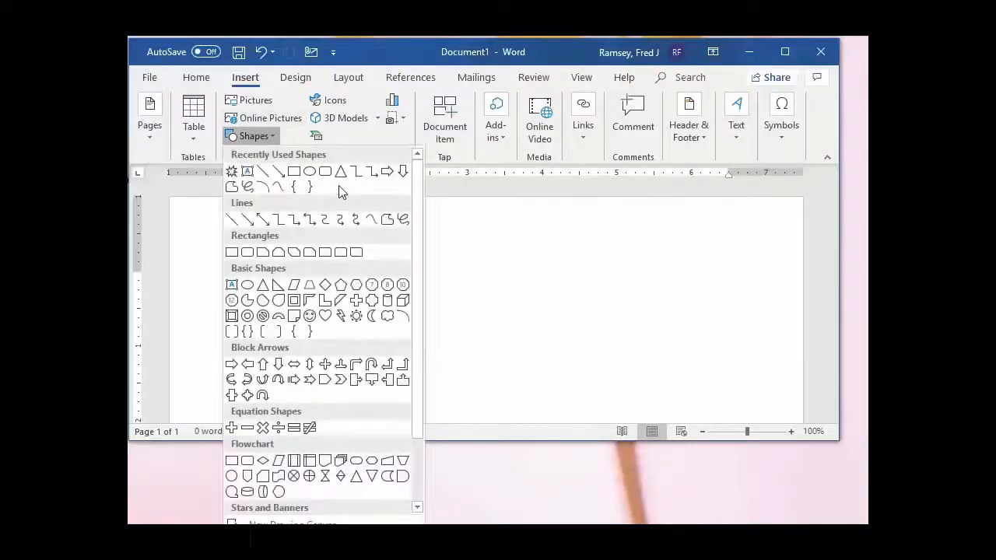
pyautogui.scroll(-3)
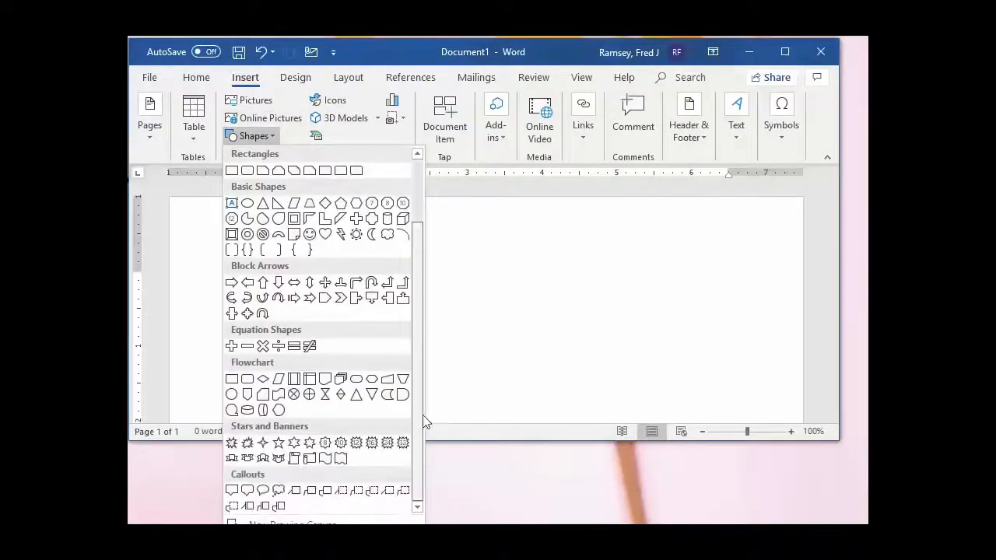
pyautogui.click(231, 171)
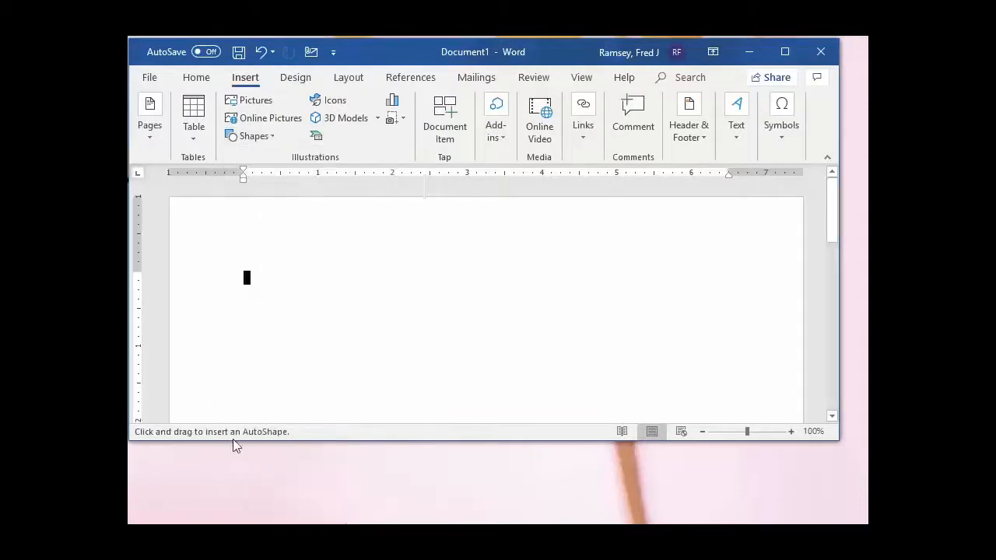
pyautogui.moveTo(267, 240); pyautogui.dragTo(529, 430)
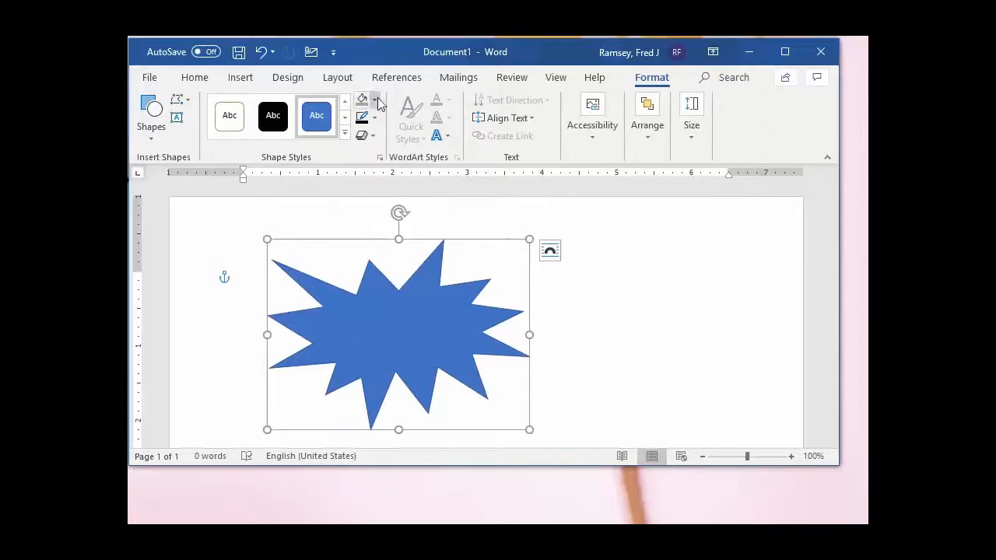
# Step: Give the starburst a gray fill and a thick black outline
pyautogui.click(377, 100)
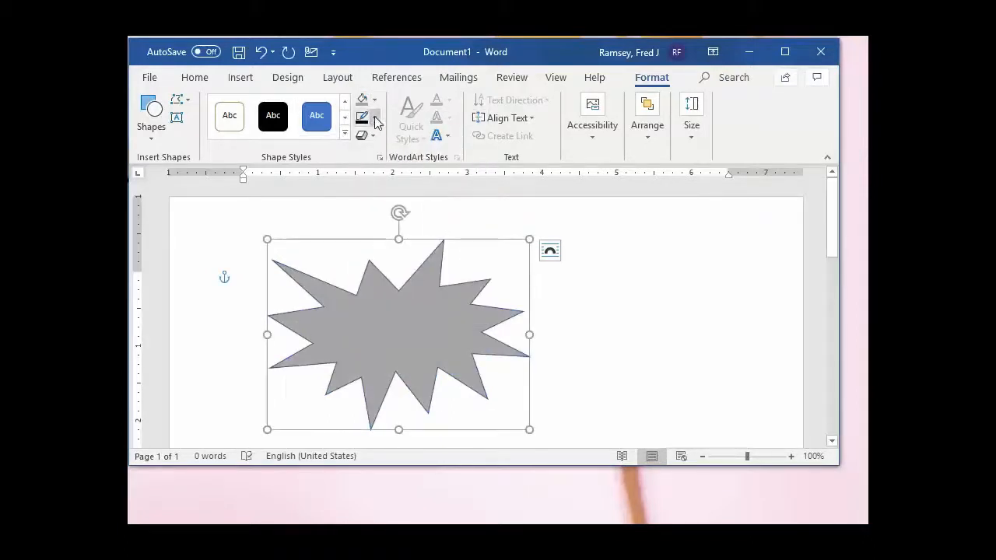
pyautogui.click(375, 116)
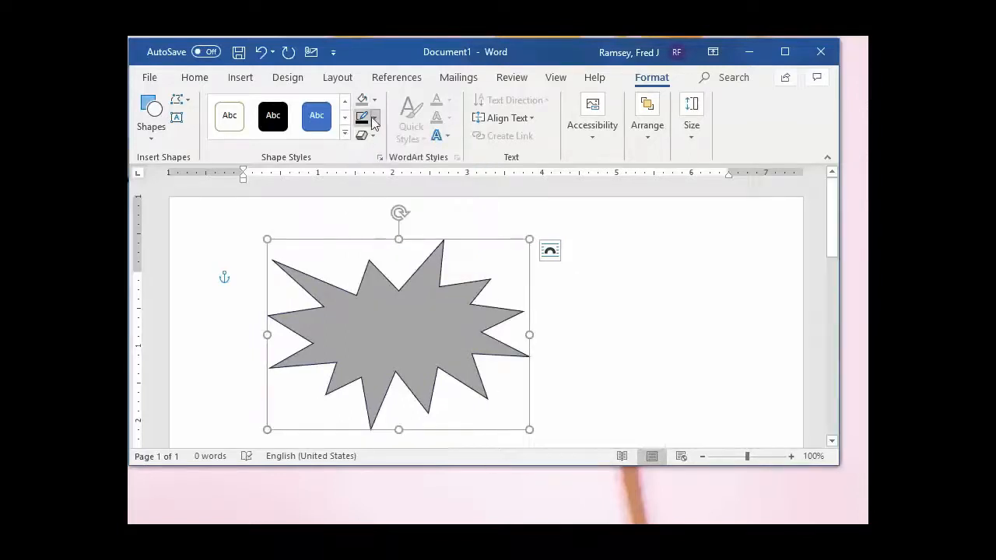
pyautogui.click(374, 118)
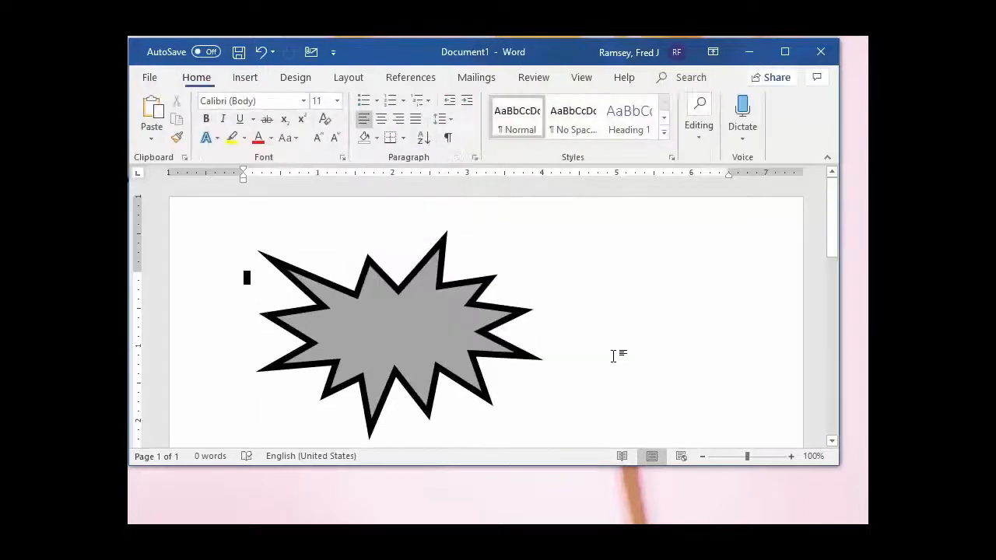
# Step: Insert a text box to hold the 'NEW PRICE!!' caption
pyautogui.click(245, 77)
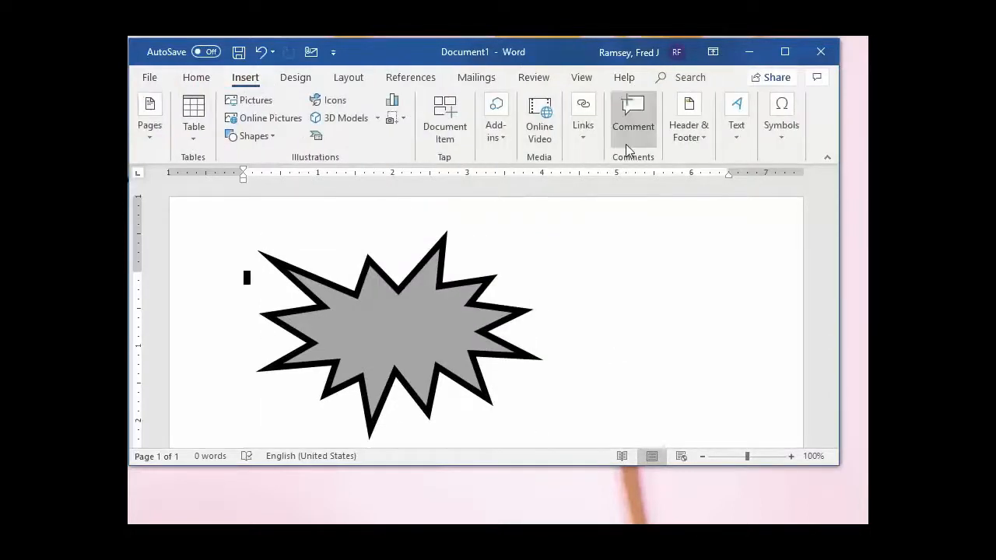
pyautogui.click(737, 113)
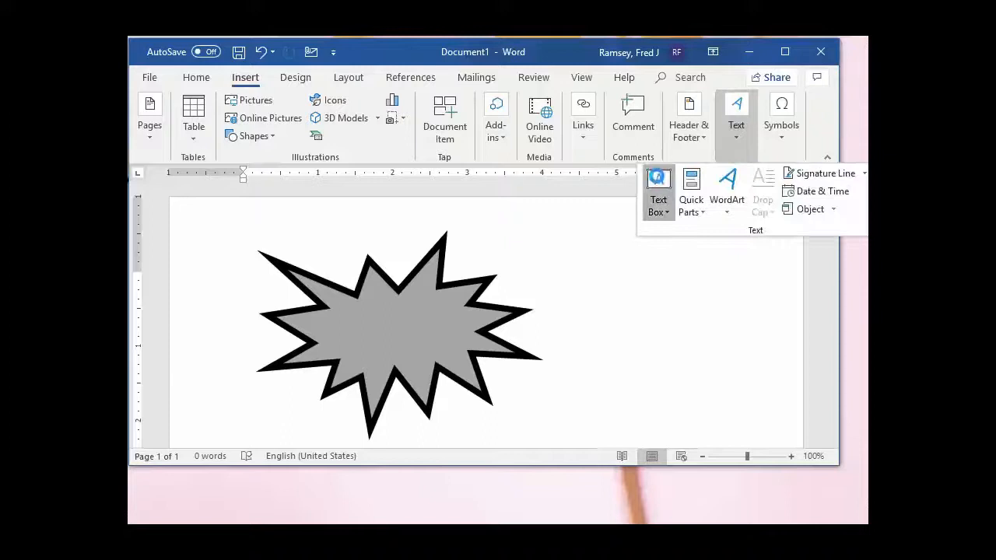
pyautogui.click(658, 194)
pyautogui.write('NEW PRICE!!')
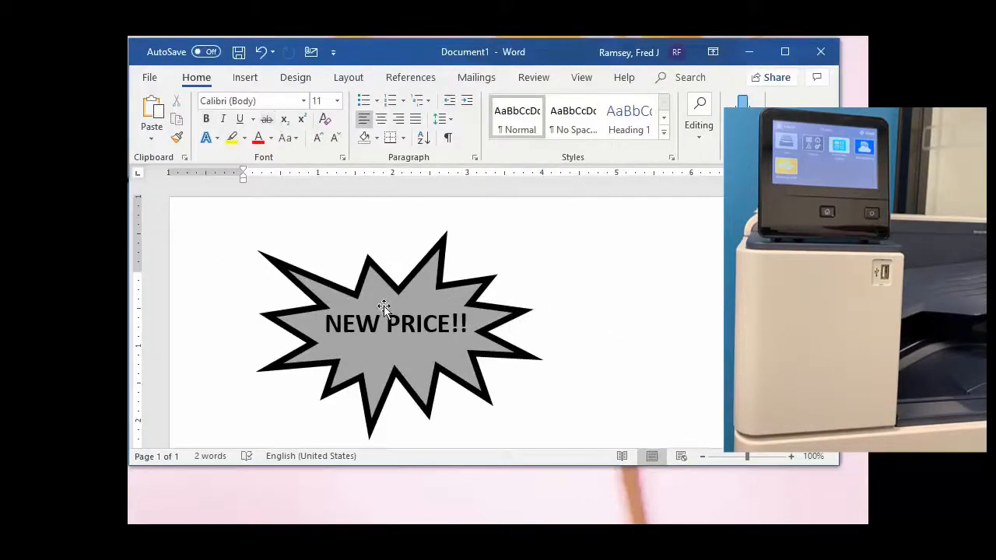
pyautogui.moveTo(149, 88)
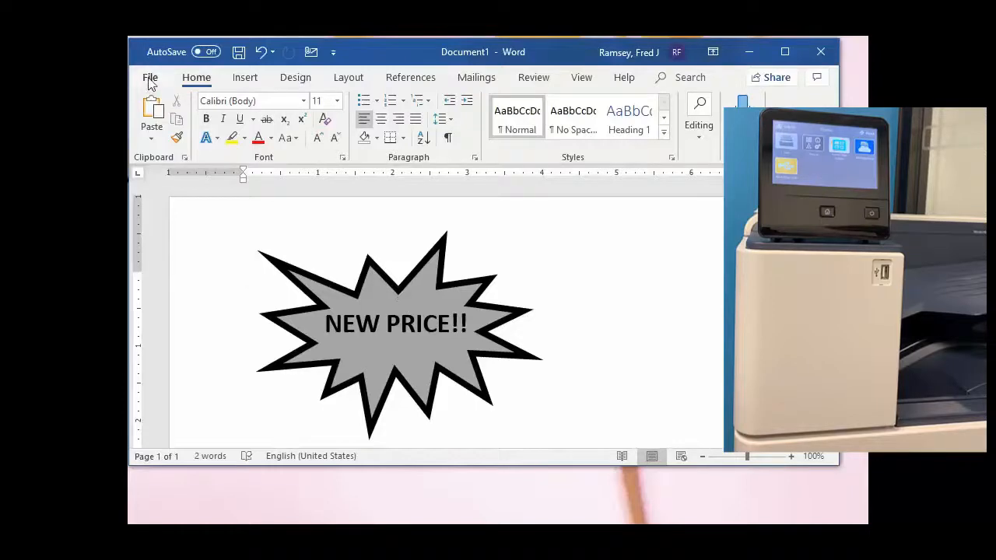
# Step: Review the VersaLink C8000 printer properties in print settings and print the flyer
pyautogui.click(150, 77)
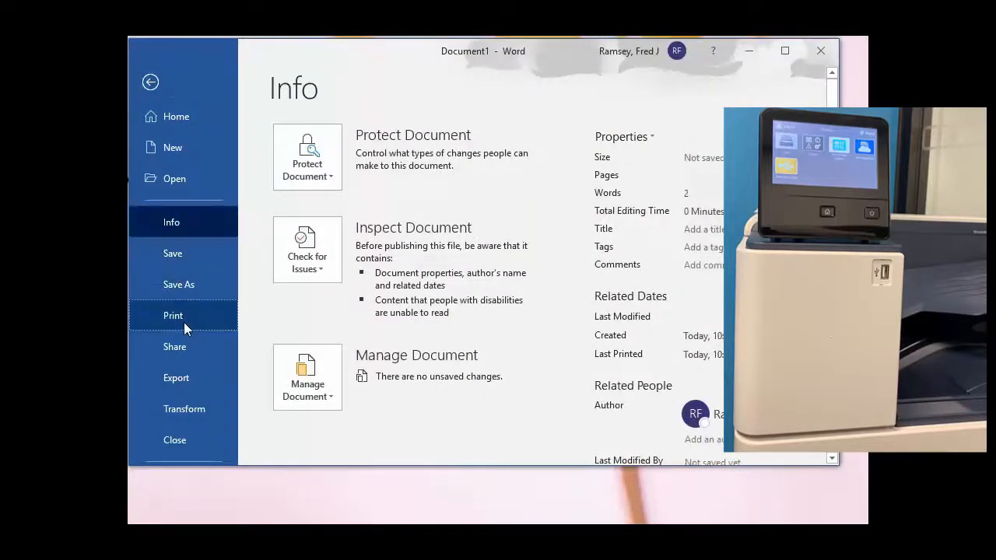
pyautogui.click(173, 315)
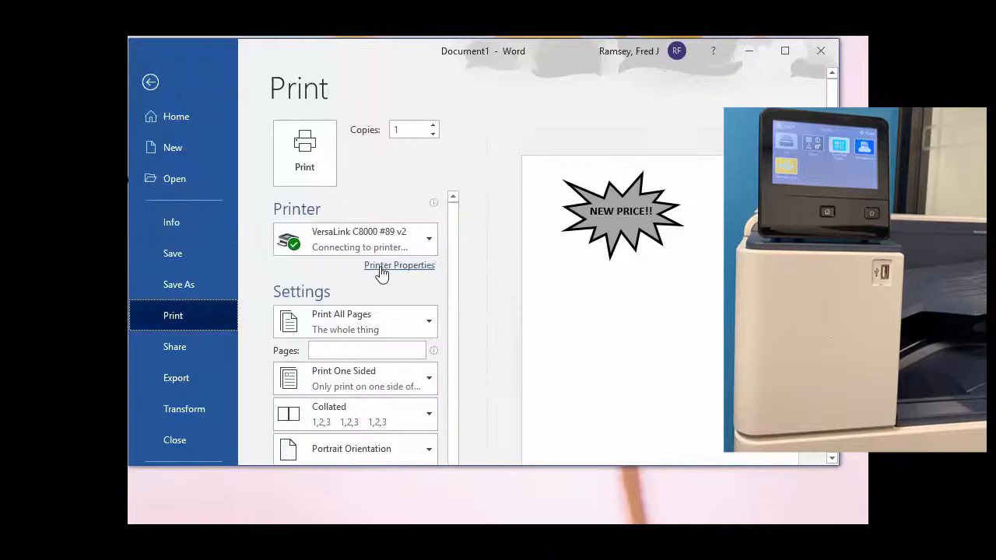
pyautogui.click(354, 378)
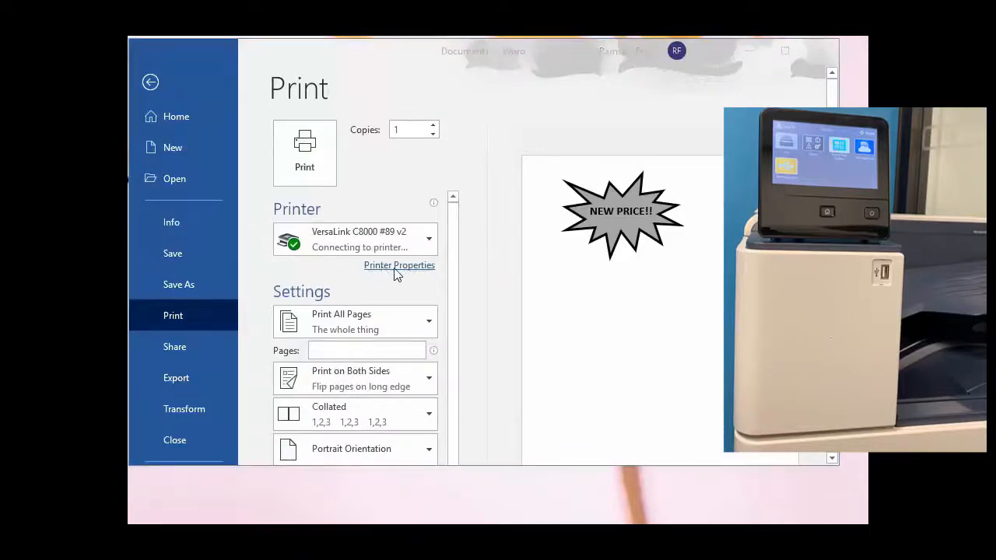
pyautogui.click(399, 265)
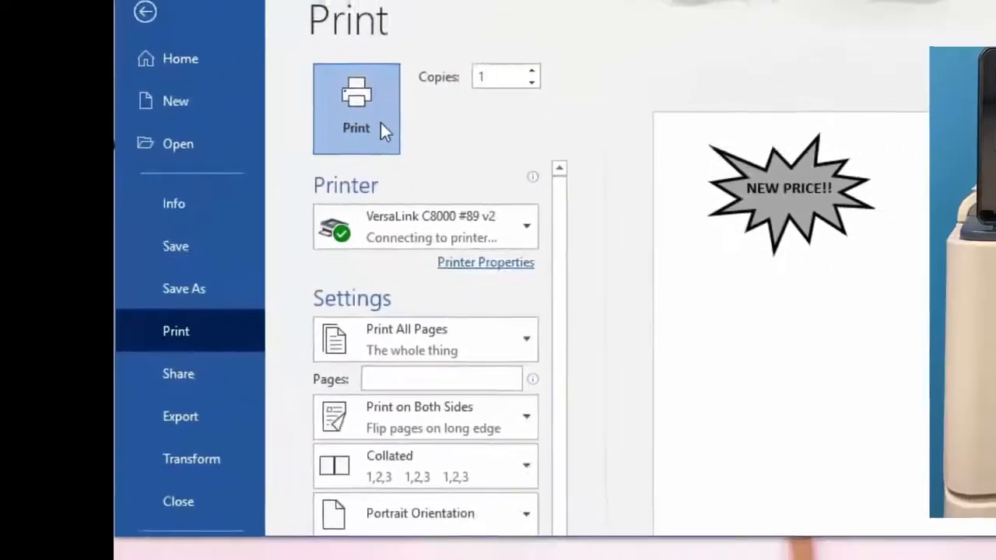
pyautogui.click(356, 108)
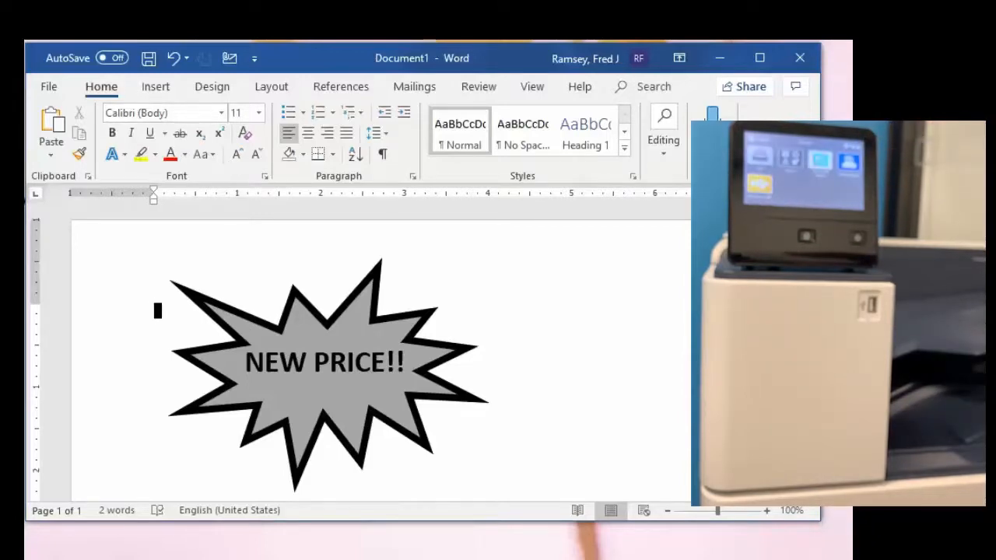
# Step: In the VersaLink driver properties, choose Green Heavyweight Cardstock and Use White Toner Only
pyautogui.click(48, 86)
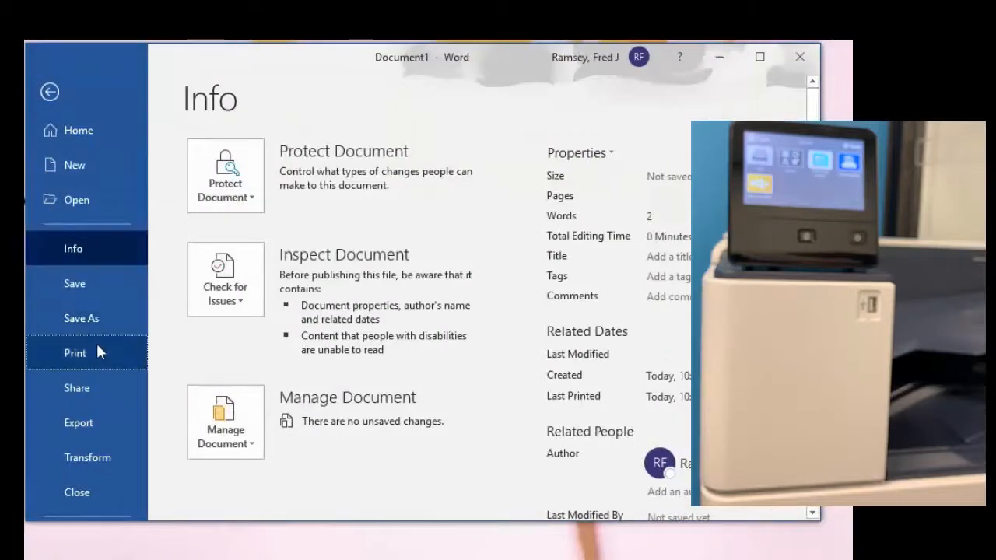
pyautogui.click(75, 352)
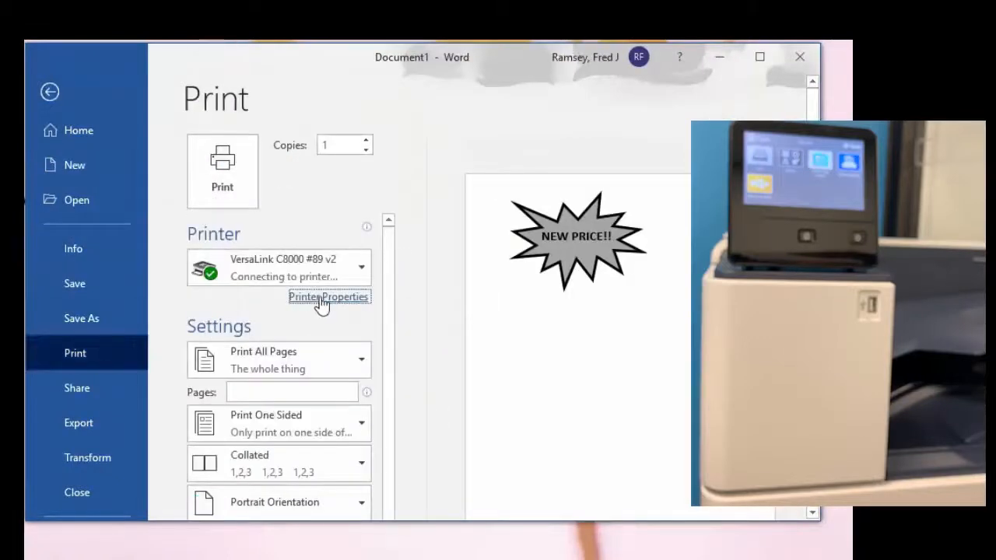
pyautogui.click(328, 296)
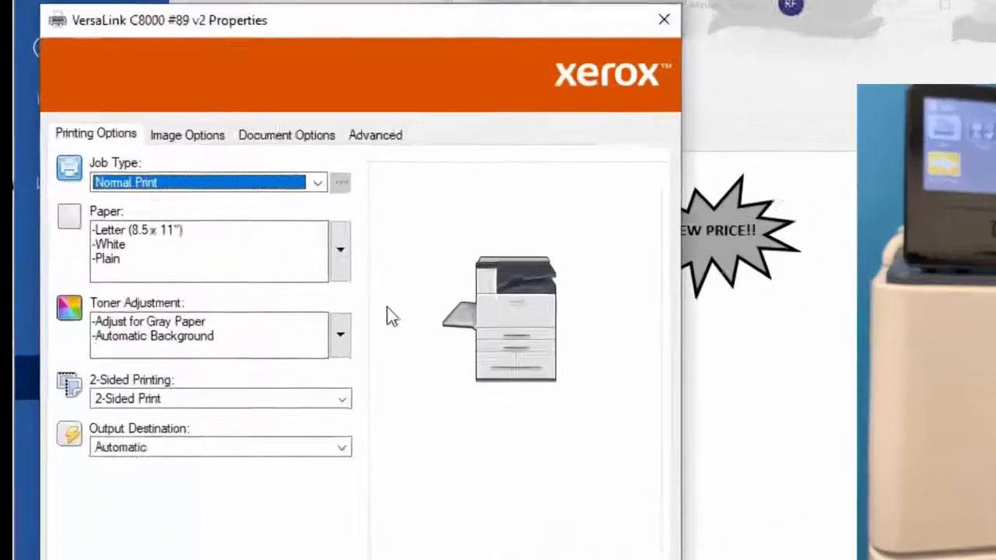
pyautogui.click(338, 251)
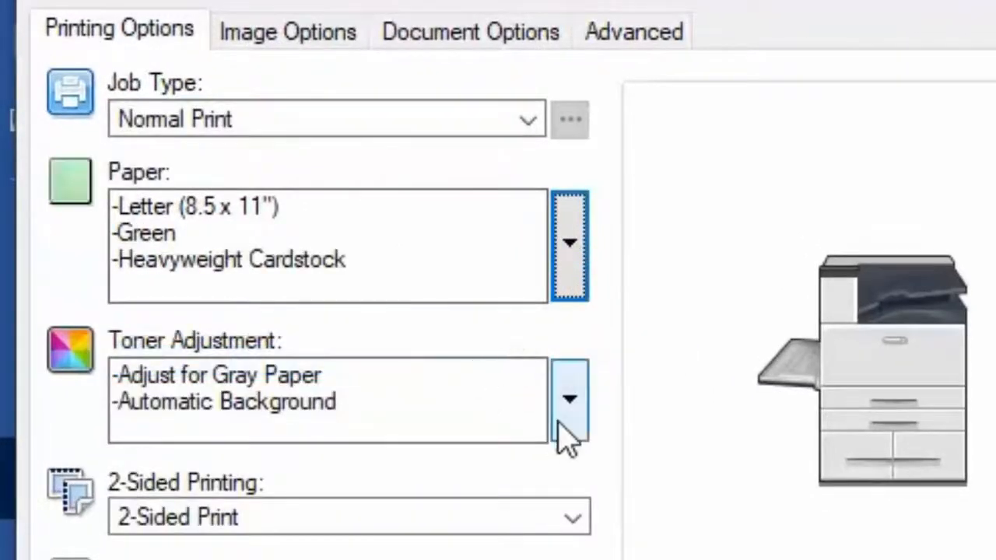
pyautogui.click(571, 400)
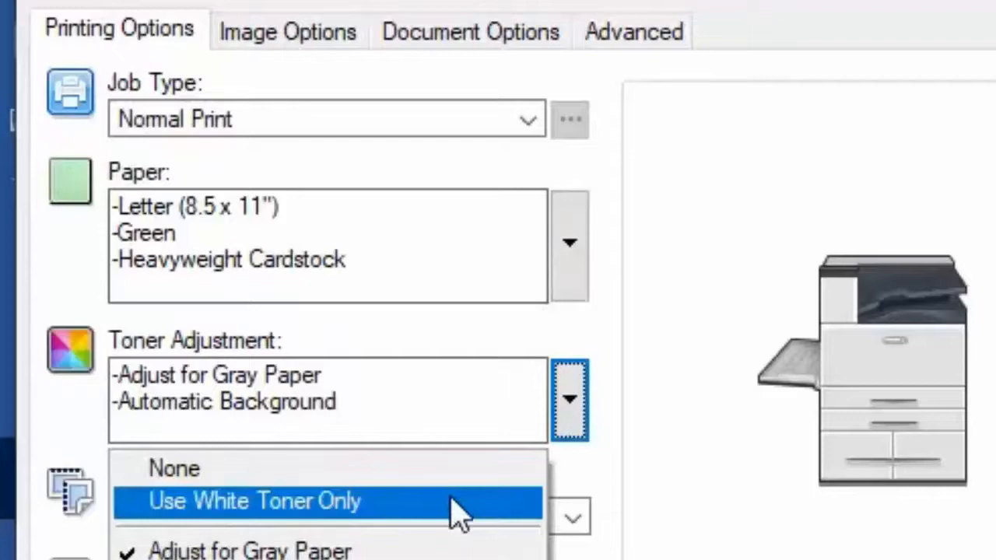
pyautogui.click(252, 502)
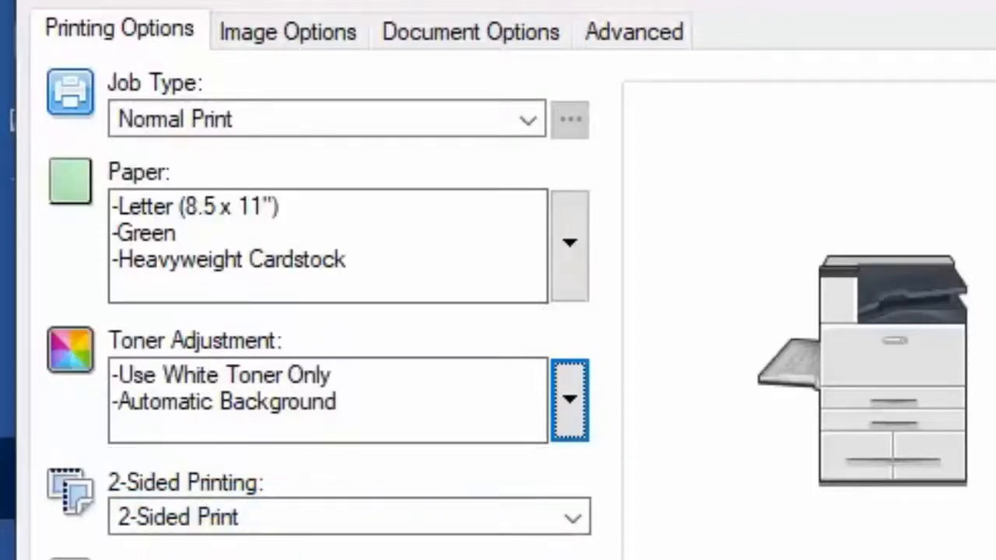